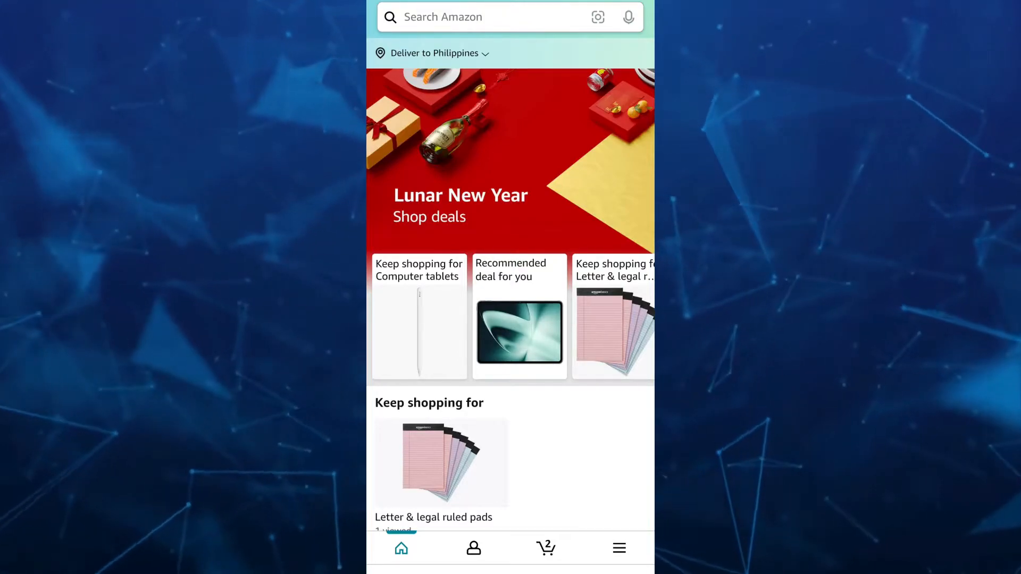
# Load the Amazon home page in Chrome and scroll down its recommendation sections.
pyautogui.click(473, 547)
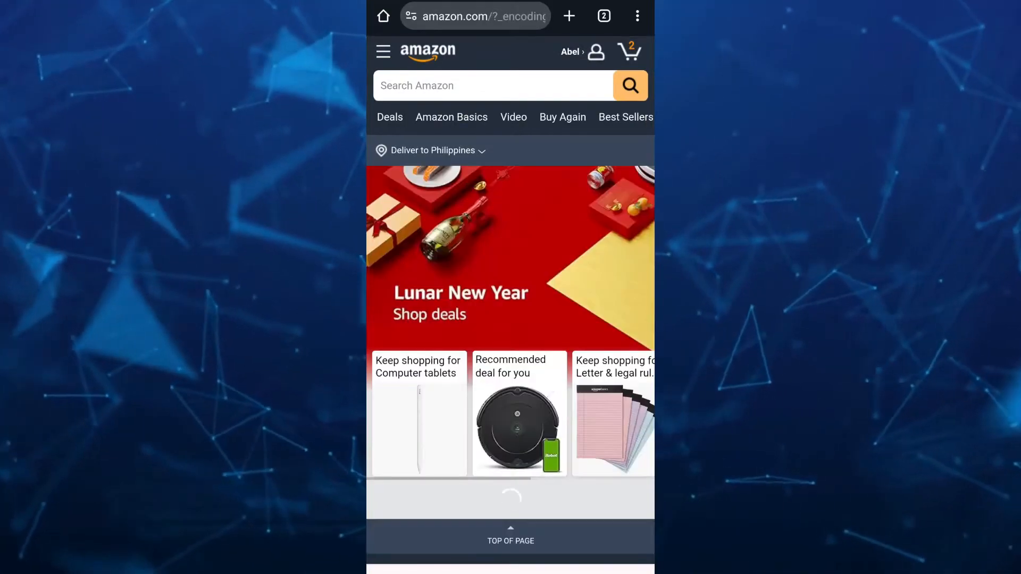
pyautogui.scroll(-3)
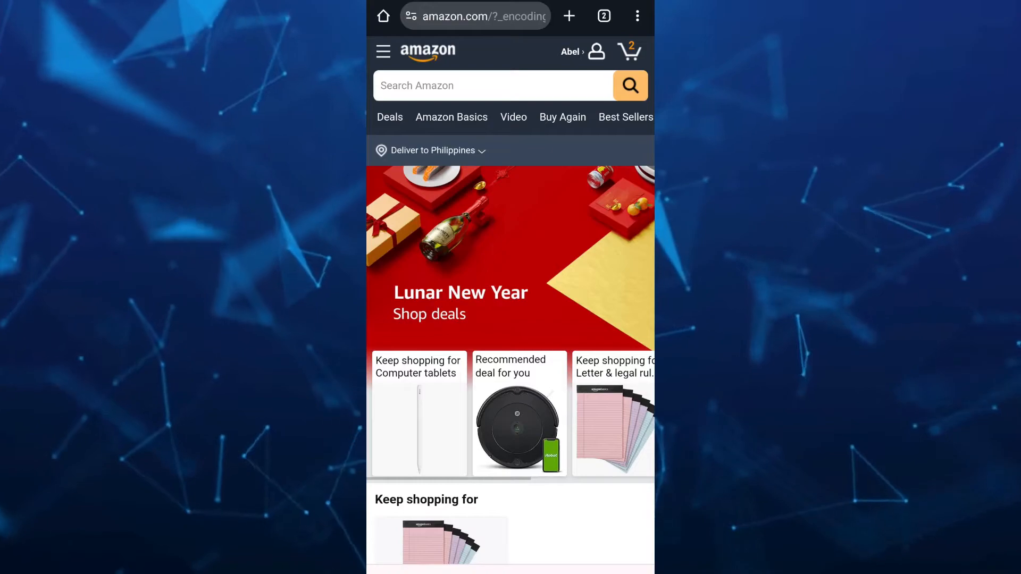
# Switch the Amazon page to Chrome's Desktop site view from the three-dot menu.
pyautogui.click(637, 16)
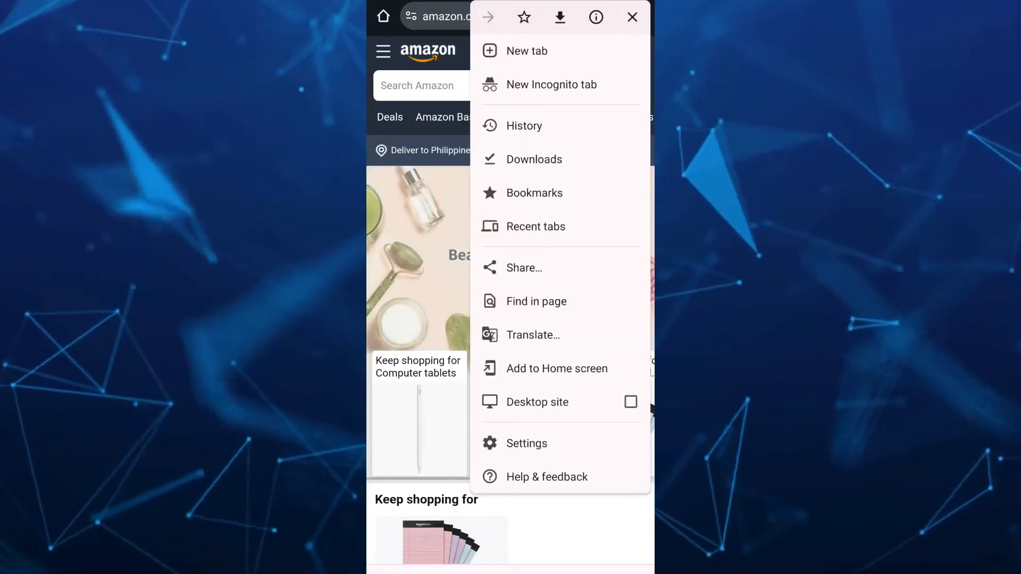
pyautogui.click(631, 16)
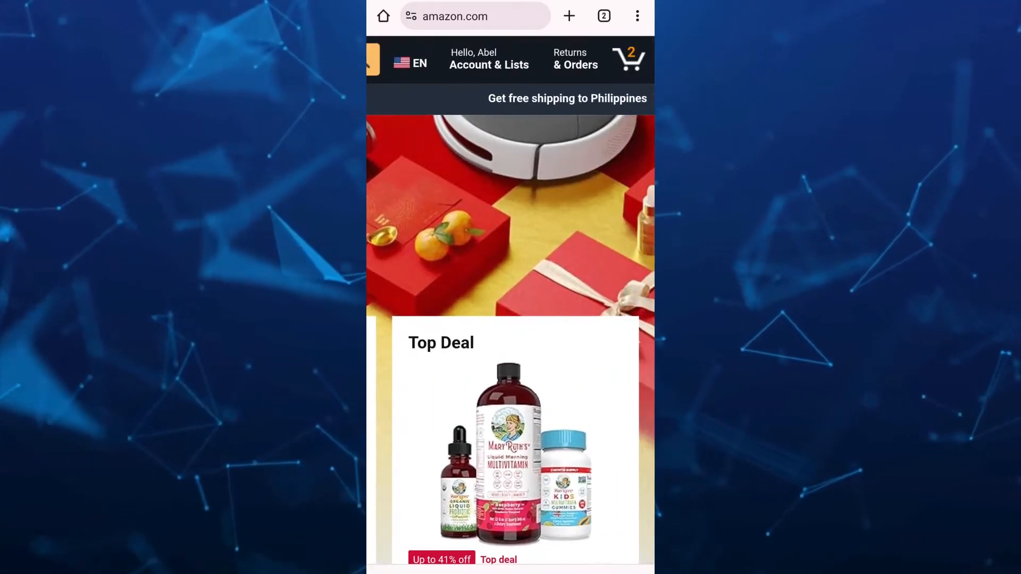
# Go to Returns & Orders from the Amazon desktop header.
pyautogui.click(574, 58)
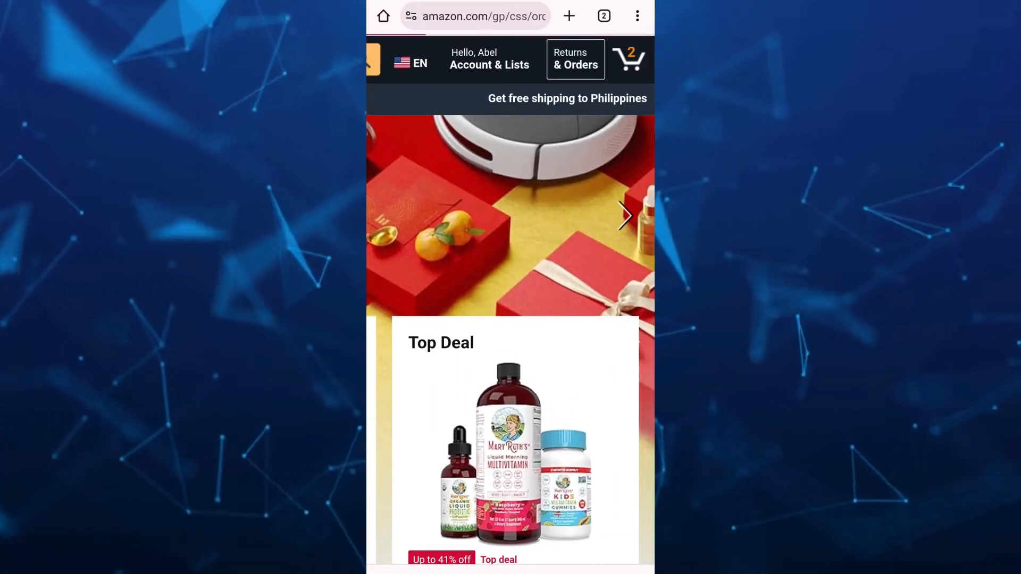